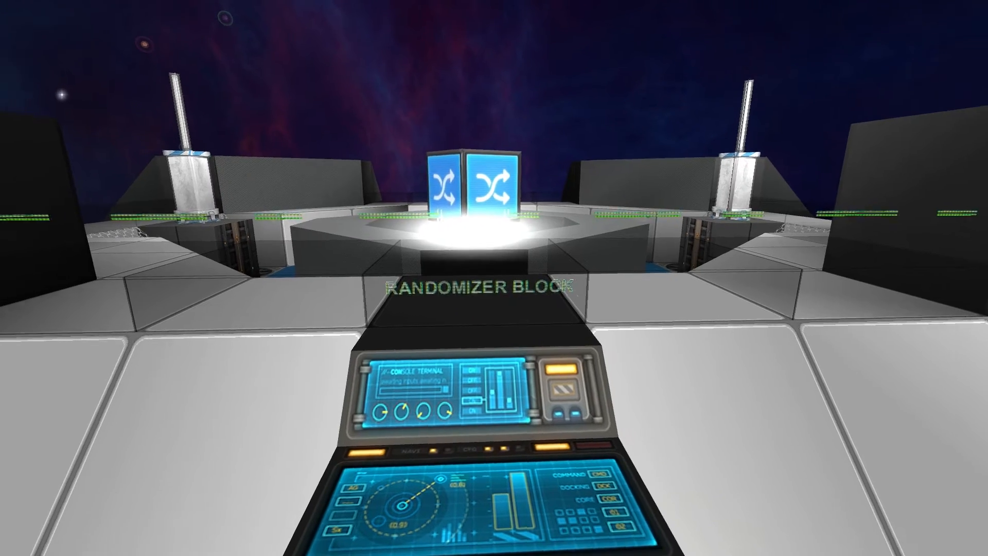
{"action": "mouse_move", "coordinate": [493, 277]}
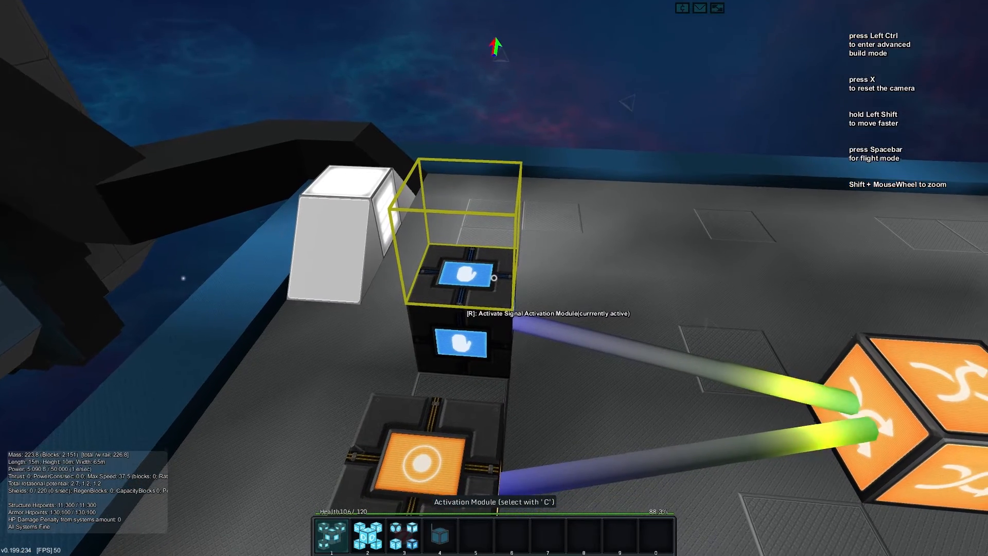
Activate the module with R to push a signal into the linked randomizer block
{"action": "key", "text": "r"}
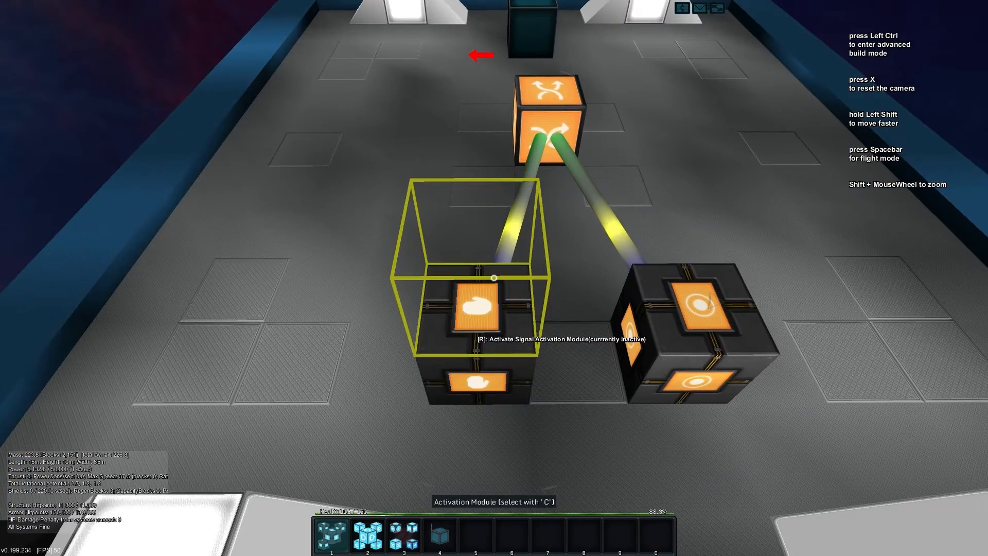
Toggle the activation module on so the randomizer lights its block, then switch it off
{"action": "key", "text": "r"}
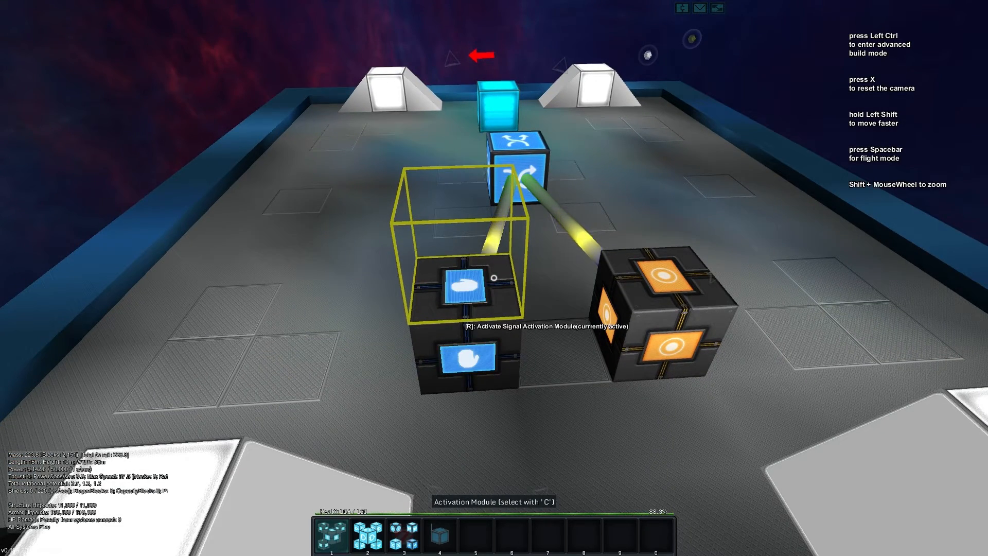
{"action": "key", "text": "r"}
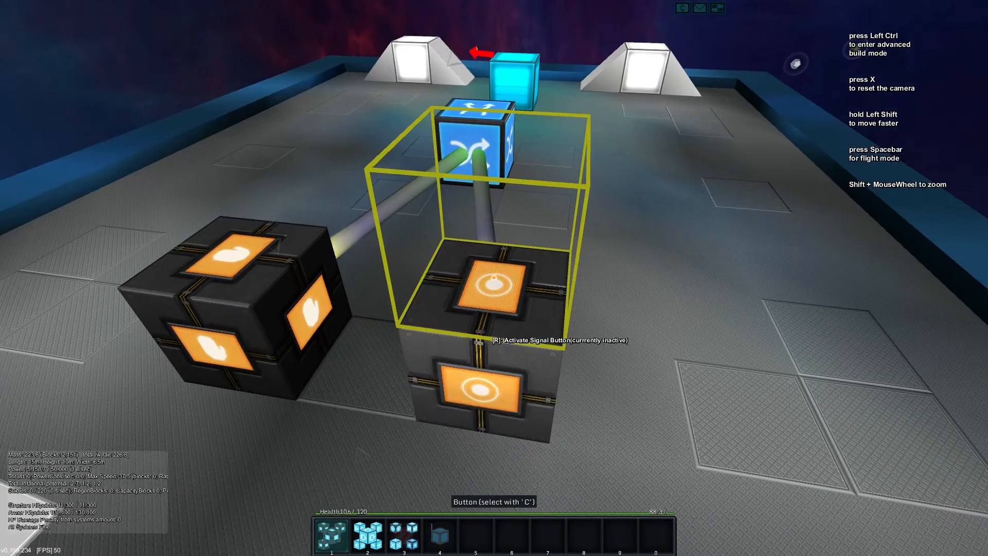
Pulse the button twice to reroll the randomizer, turning its light off
{"action": "key", "text": "r"}
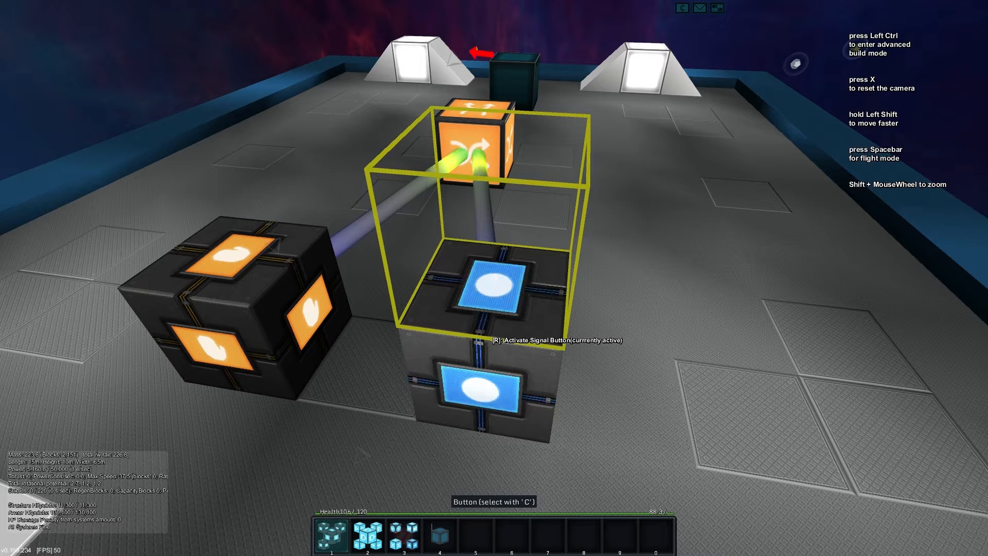
{"action": "key", "text": "r"}
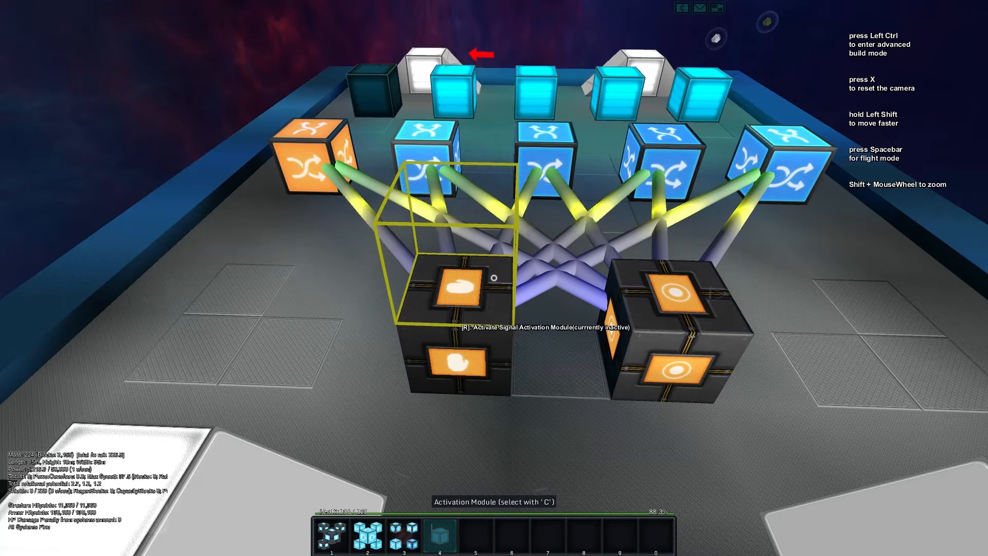
Activate the module once so all five randomizers roll and only some lights come on
{"action": "key", "text": "r"}
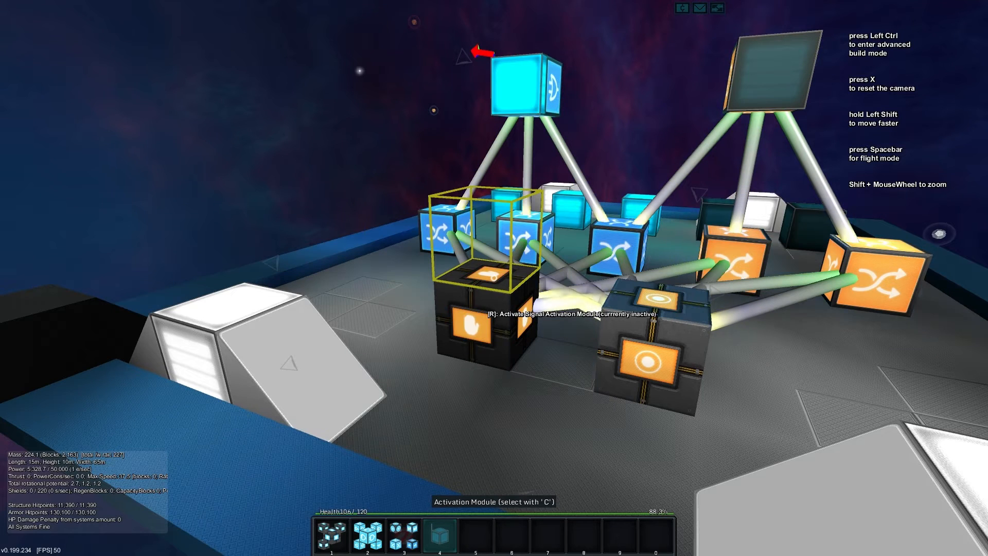
Activate the module twice to reroll the randomizers feeding the OR and AND gate lights
{"action": "key", "text": "r"}
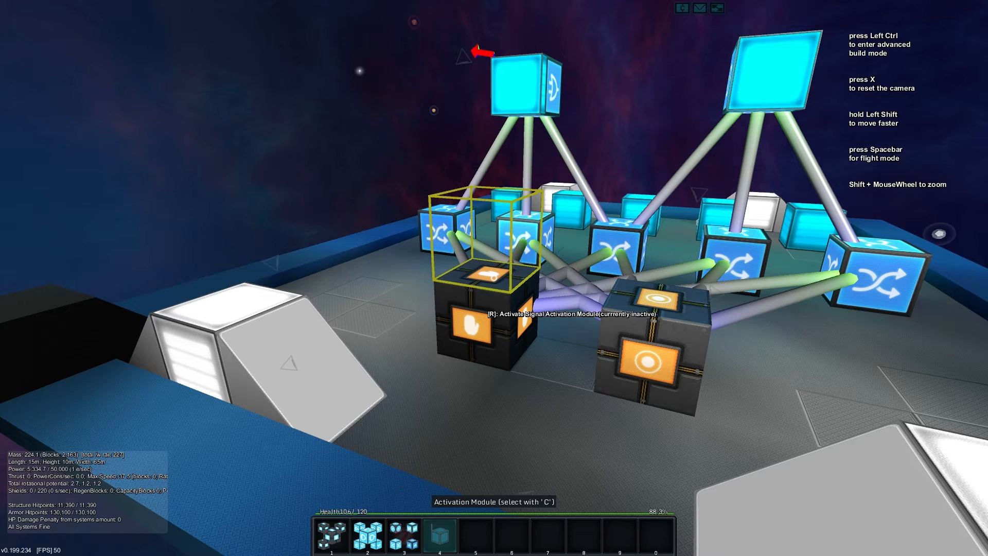
{"action": "key", "text": "r"}
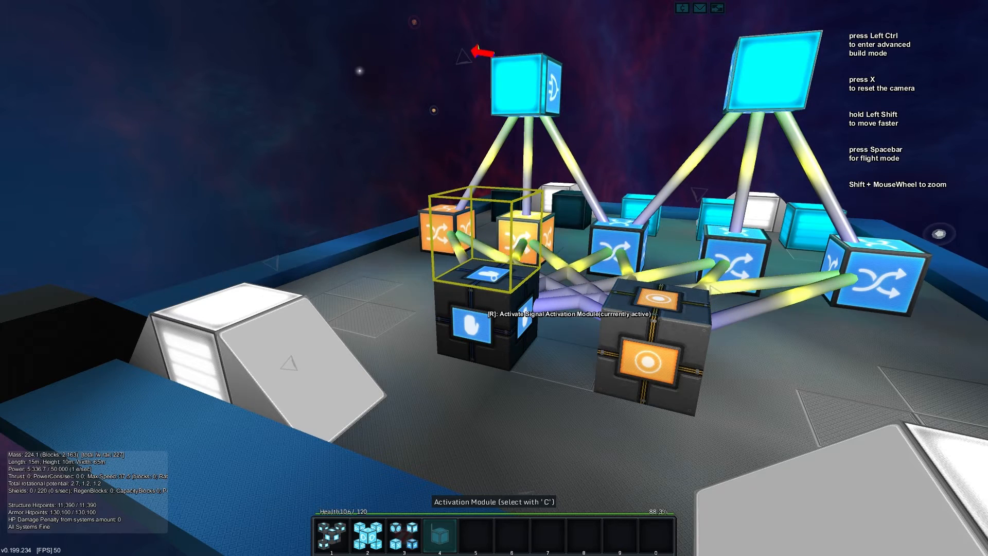